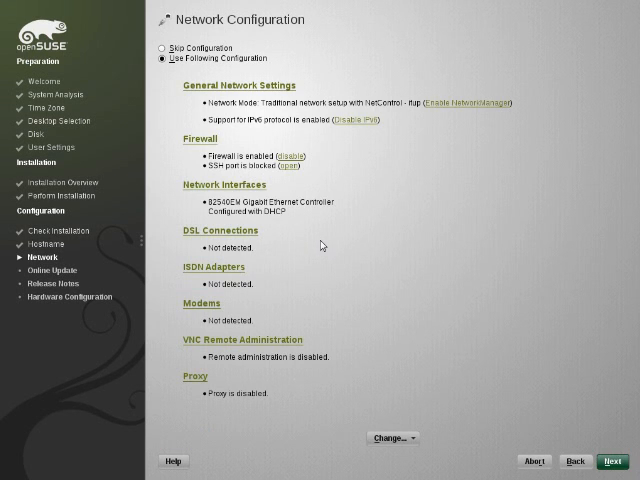
mouse_move(337, 148)
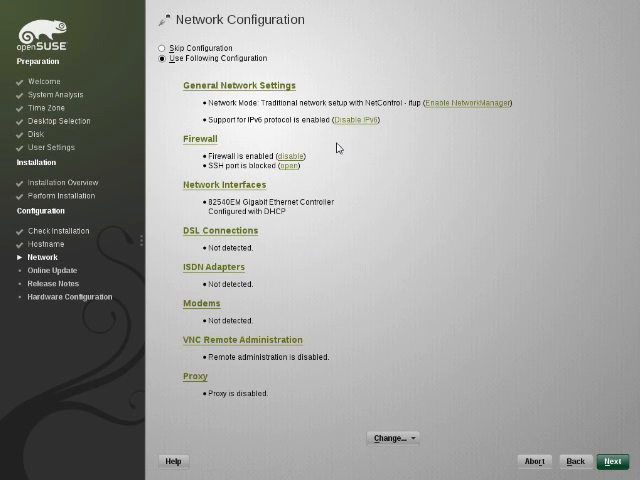
mouse_move(367, 148)
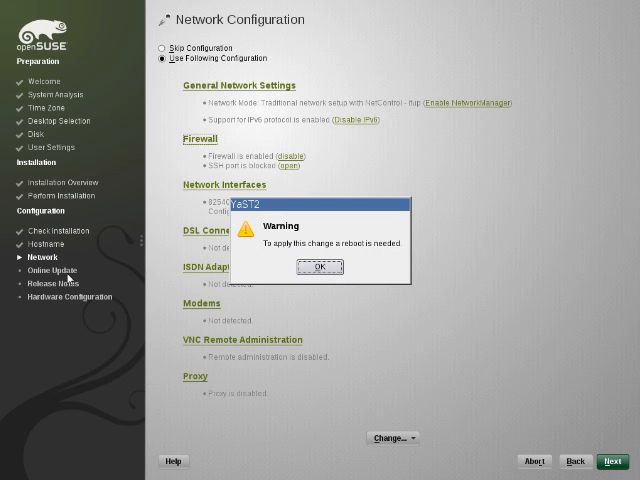
Disable IPv6 support, acknowledge the reboot warning, and enter the Network Interfaces settings
left_click(321, 267)
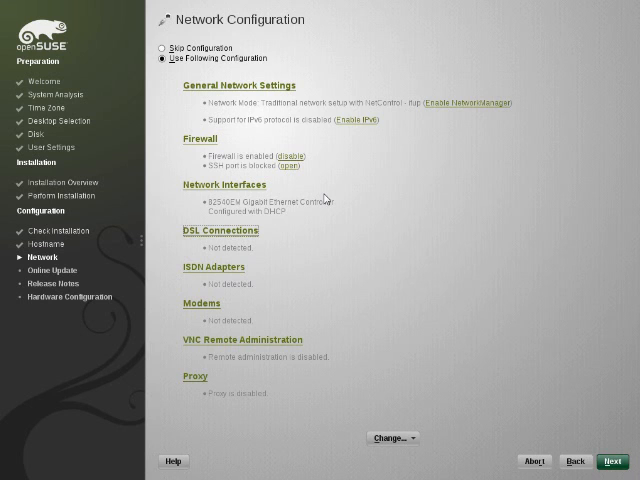
left_click(612, 461)
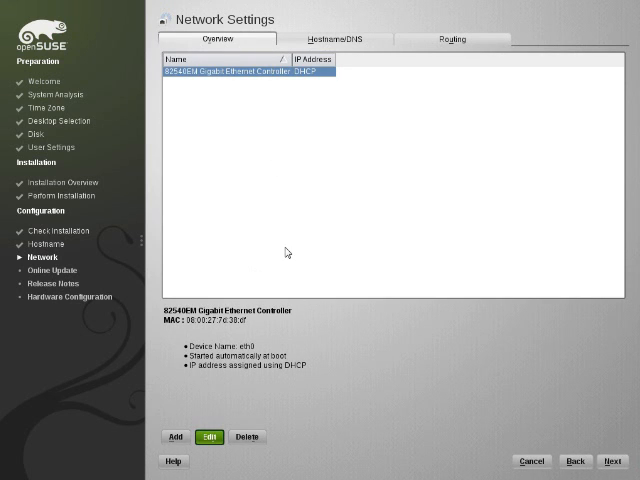
Edit the Ethernet controller and review its General and Address settings without changes
left_click(209, 437)
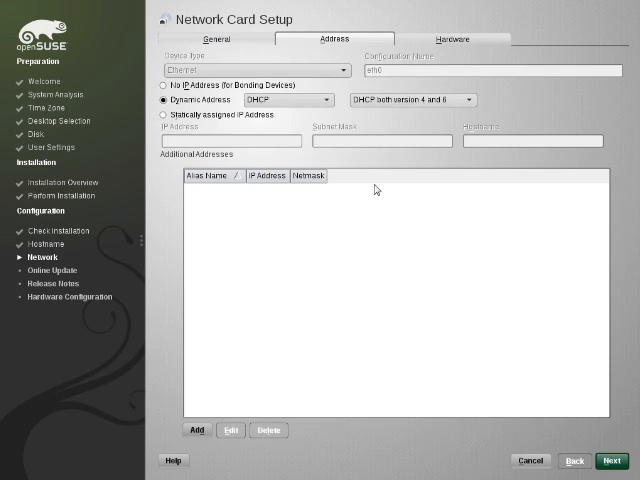
mouse_move(259, 186)
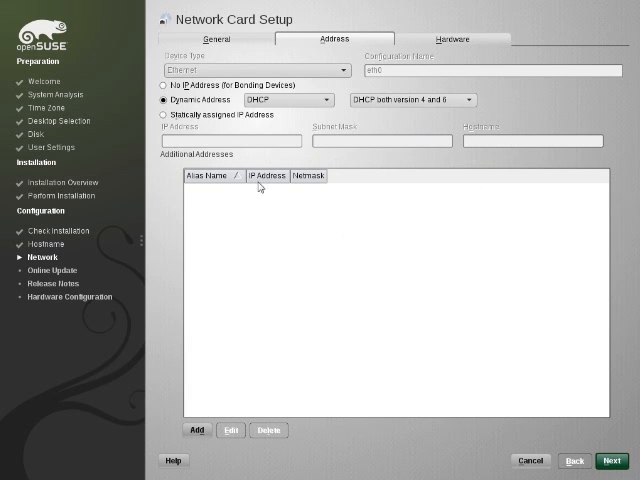
left_click(218, 38)
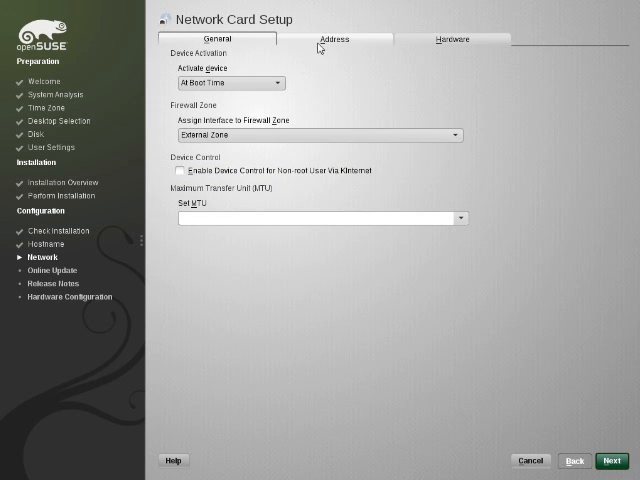
left_click(332, 38)
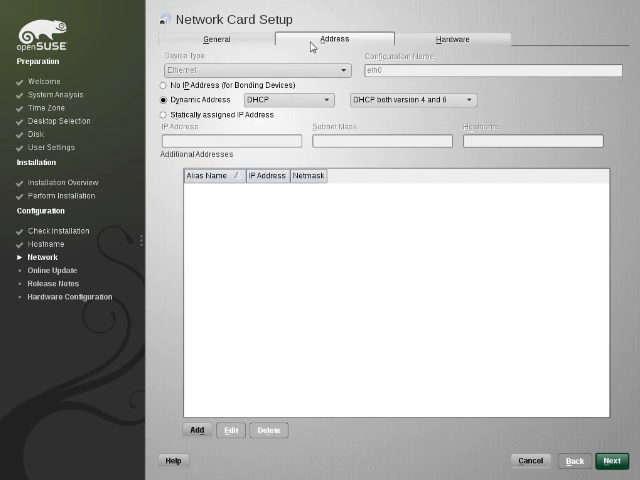
left_click(217, 38)
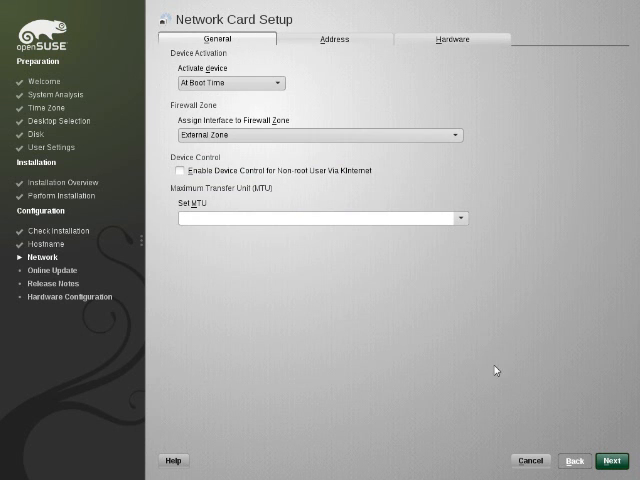
mouse_move(351, 256)
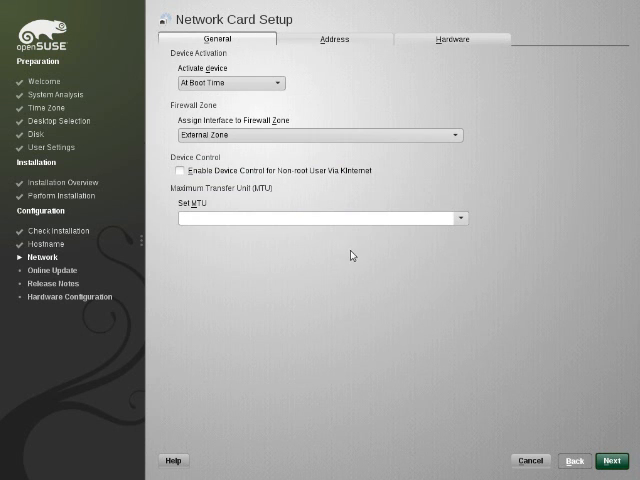
left_click(459, 218)
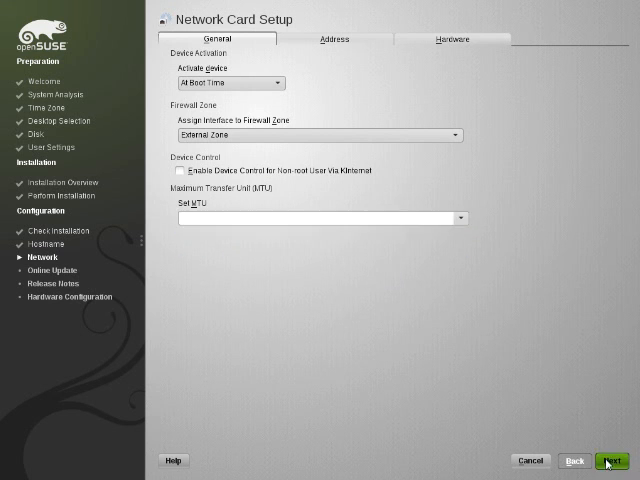
Finish editing the card and accept Network Settings, returning to the DHCP-configured summary
left_click(609, 461)
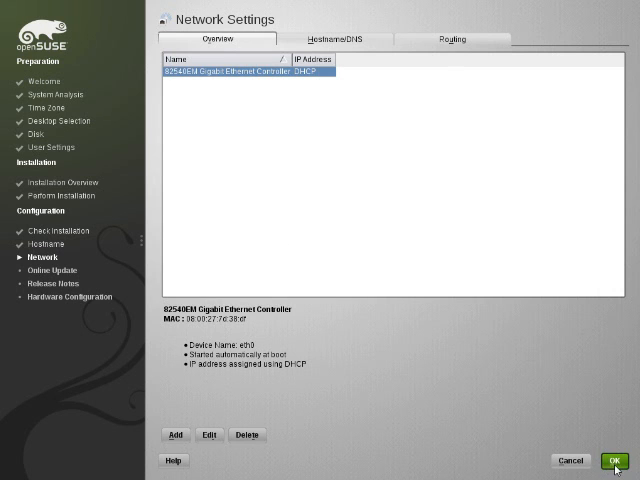
left_click(614, 461)
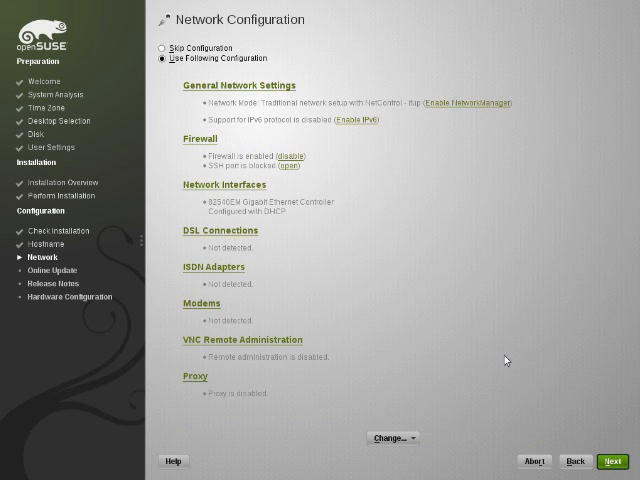
mouse_move(517, 387)
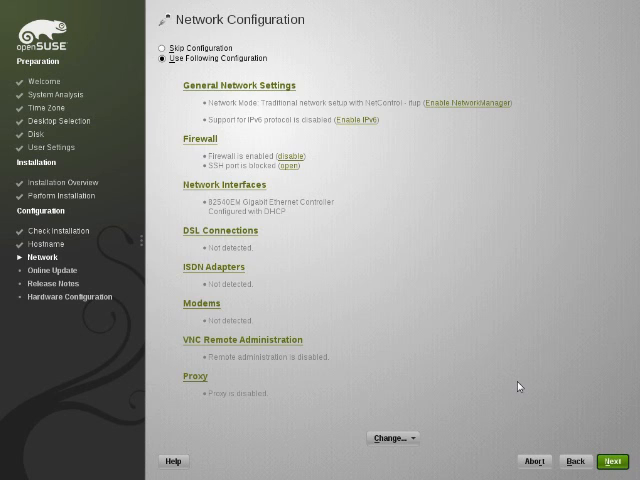
Accept the network configuration and run the internet connection test over the Ethernet card
left_click(611, 461)
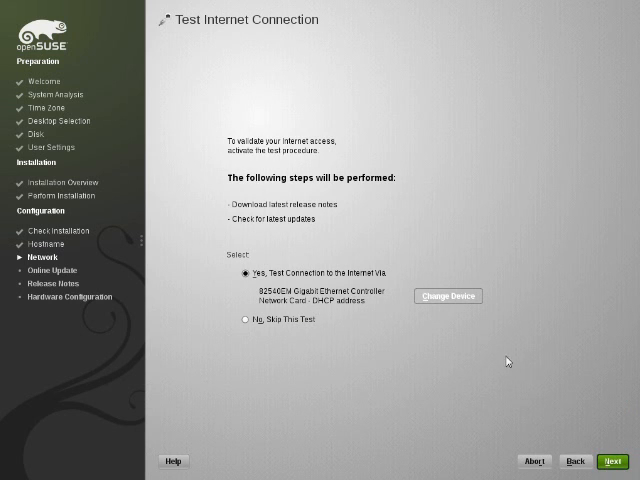
left_click(611, 461)
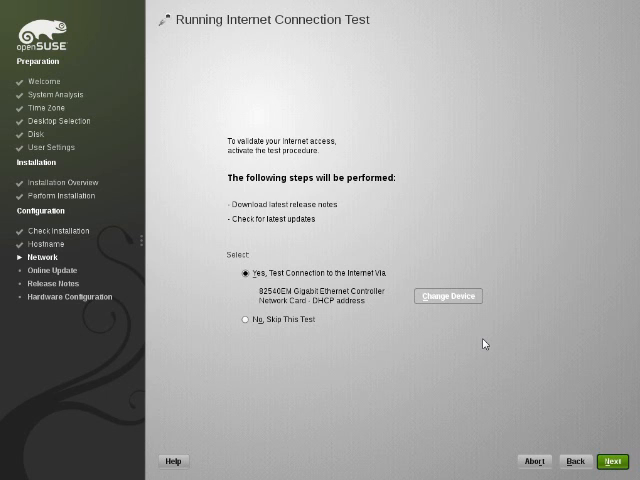
left_click(608, 461)
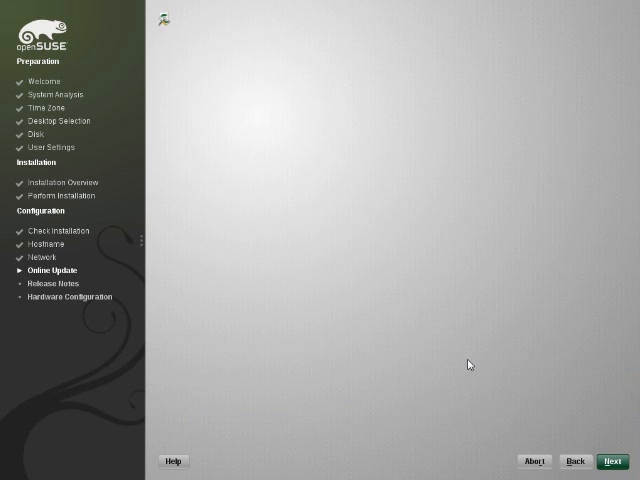
Continue past the successful connection test and choose Run Update for the online update
left_click(611, 461)
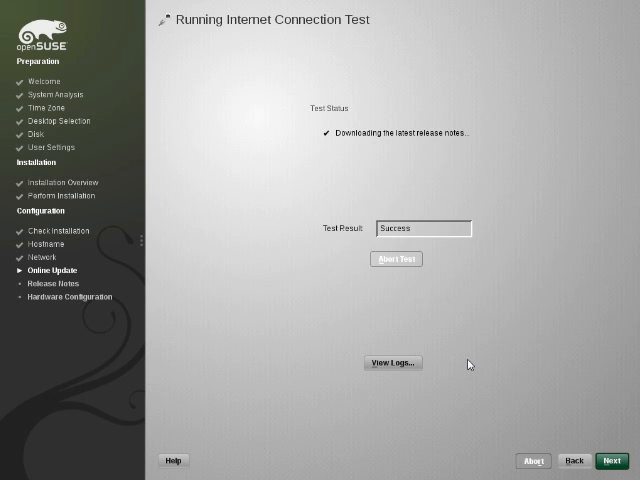
left_click(611, 461)
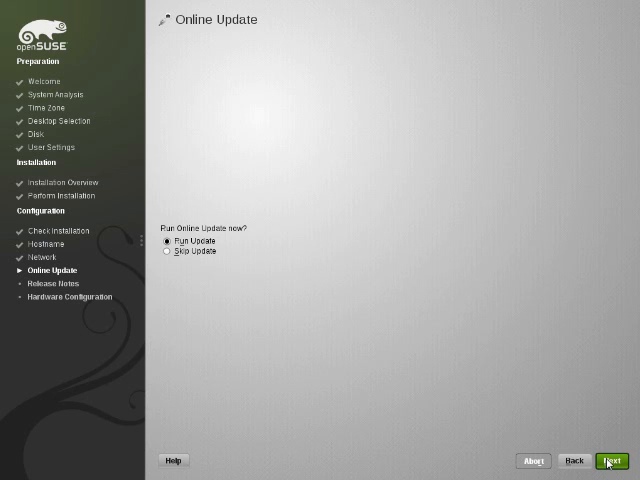
left_click(610, 461)
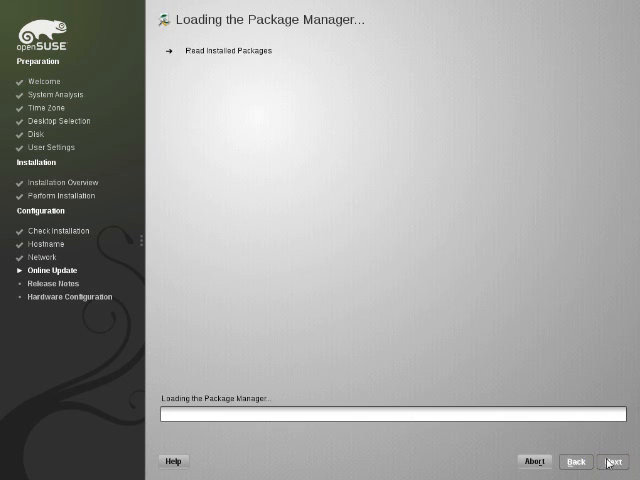
left_click(611, 461)
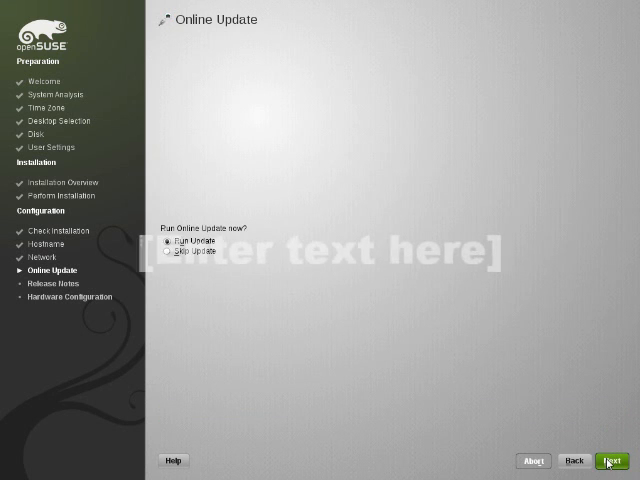
View the Installation Summary and mark flash-player as Taboo so it won't be installed
left_click(610, 461)
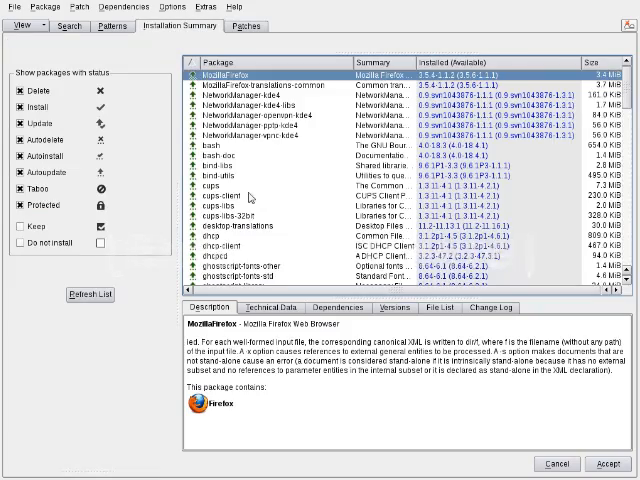
scroll("down", 3)
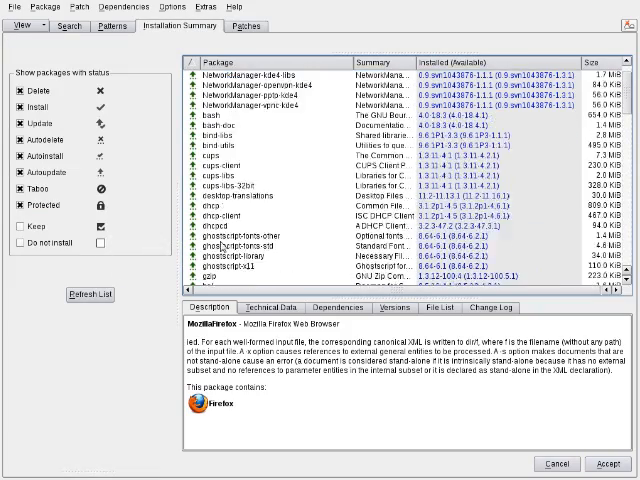
scroll("down", 3)
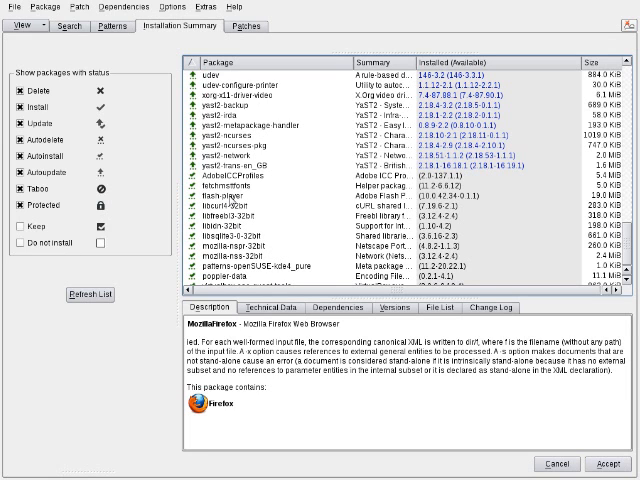
left_click(250, 213)
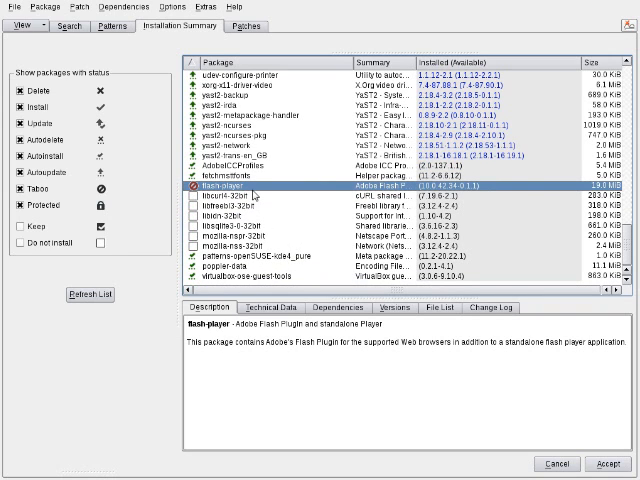
mouse_move(255, 195)
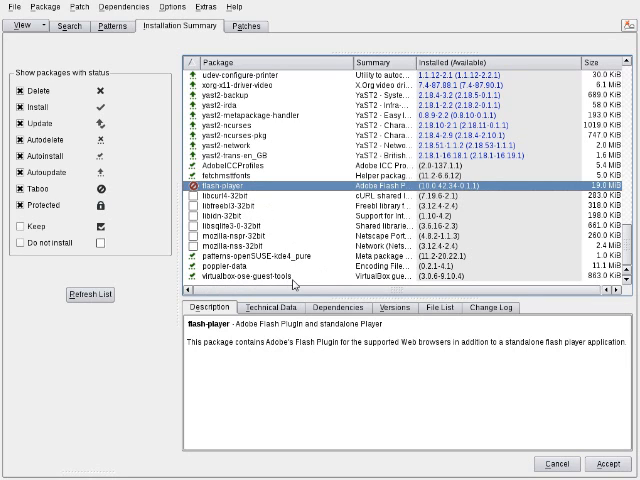
Include kept packages via the Keep filter and review the full list of pending changes
left_click(90, 295)
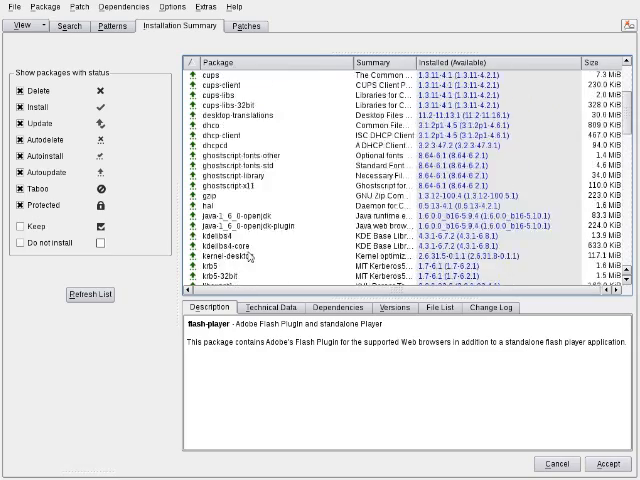
scroll("down", 3)
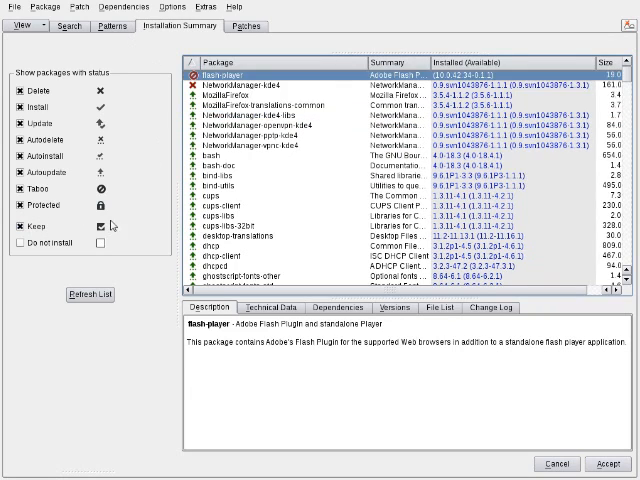
scroll("down", 3)
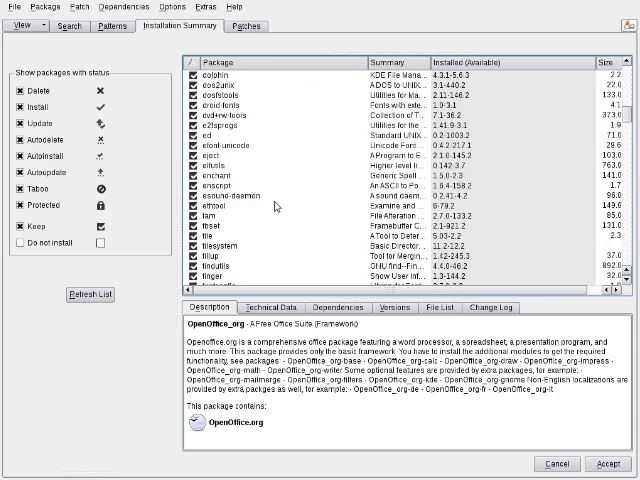
scroll("down", 3)
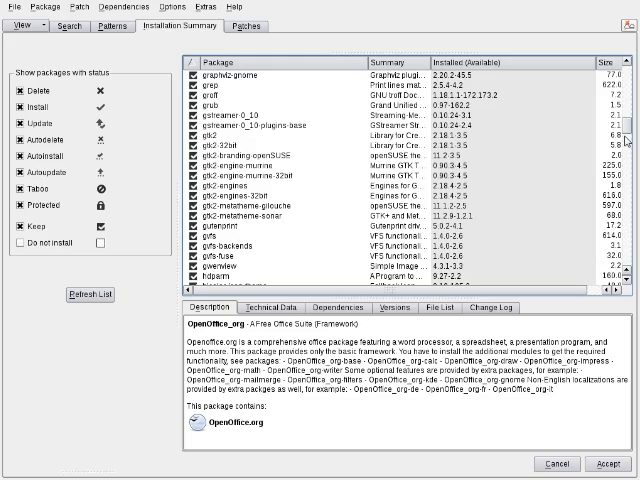
scroll("down", 3)
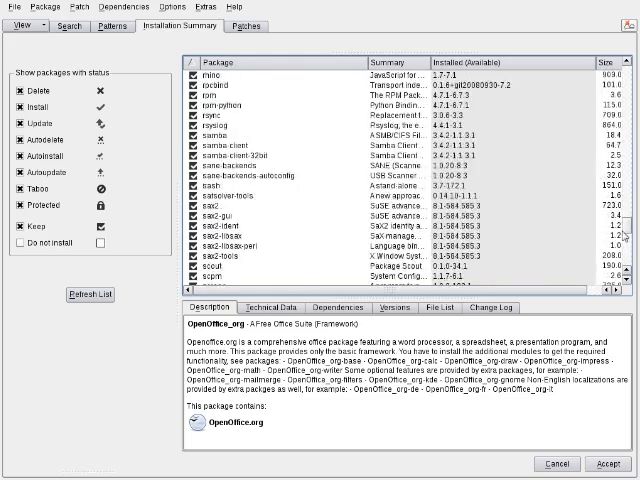
scroll("down", 3)
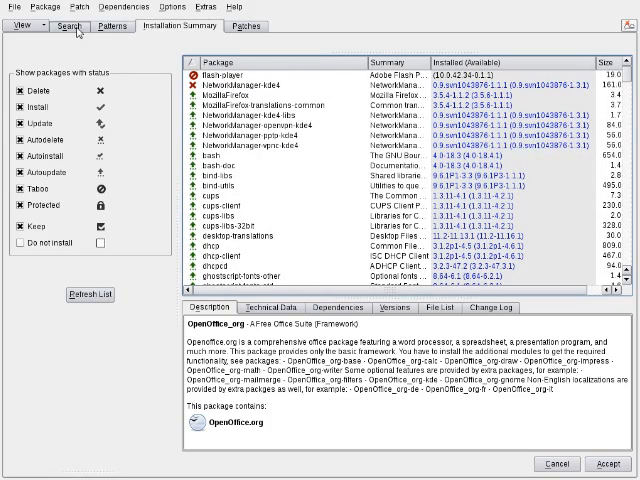
Switch through Search and Installation Summary to the Patches view listing needed patches
left_click(69, 27)
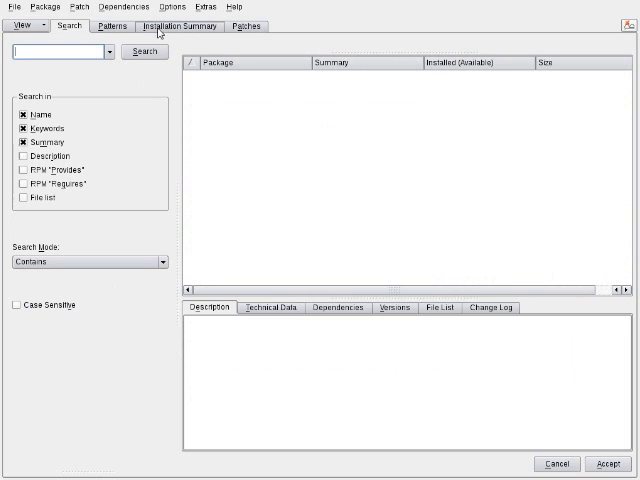
left_click(178, 25)
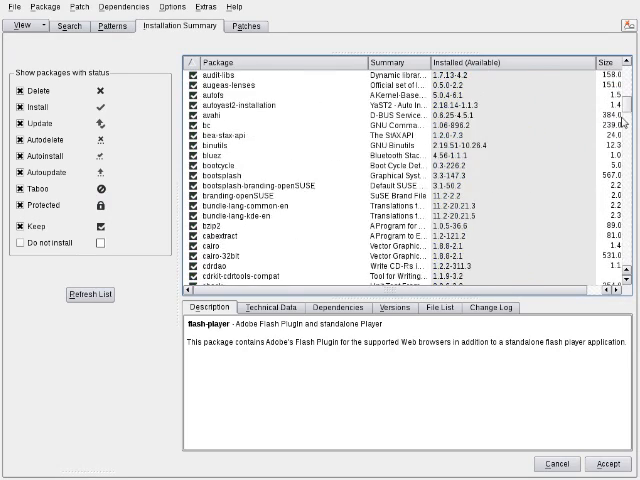
scroll("down", 3)
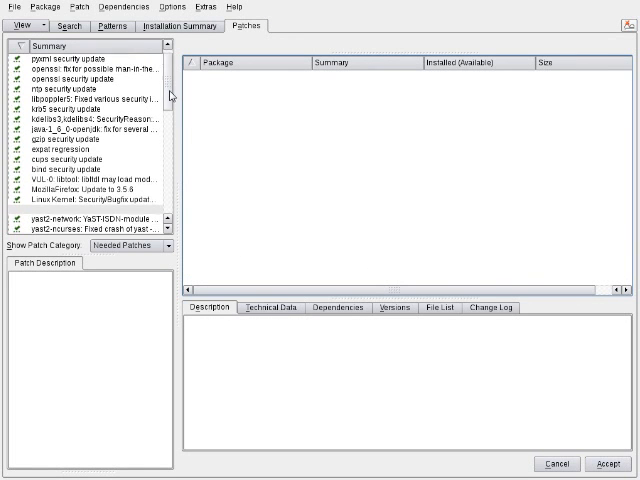
Accept the patches, confirm the automatic dependency changes, and start patch download and installation
left_click(75, 57)
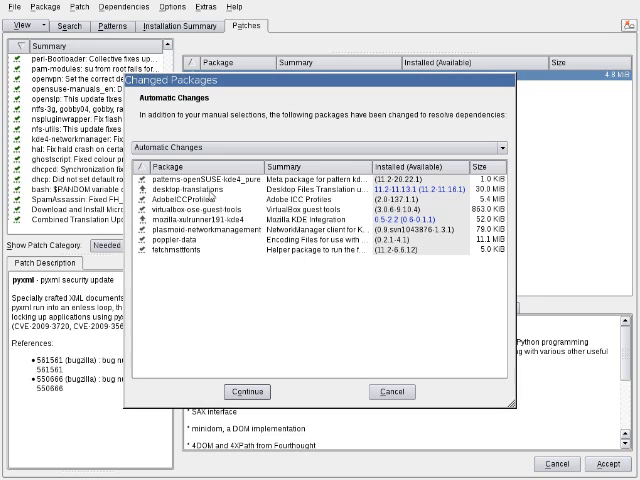
mouse_move(242, 280)
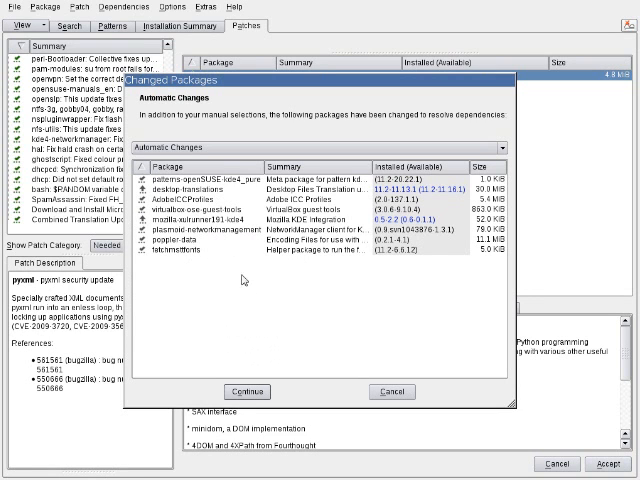
left_click(234, 391)
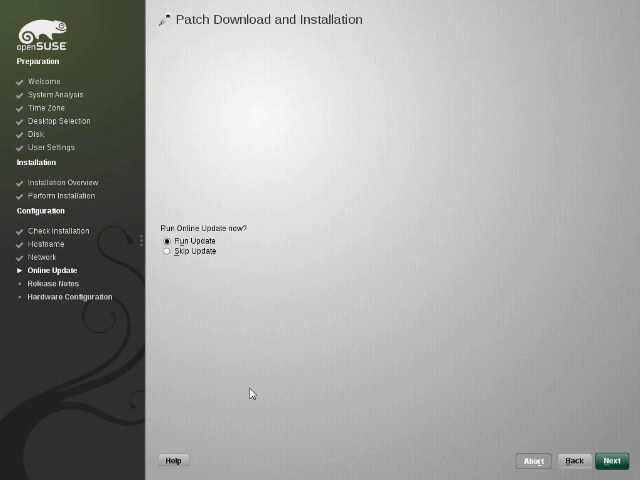
left_click(611, 461)
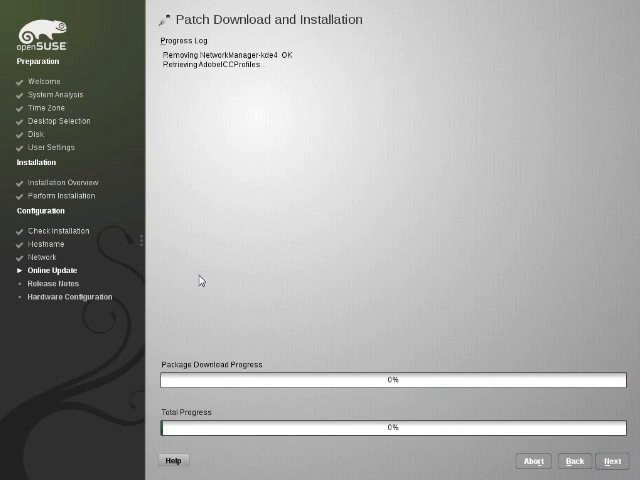
mouse_move(203, 271)
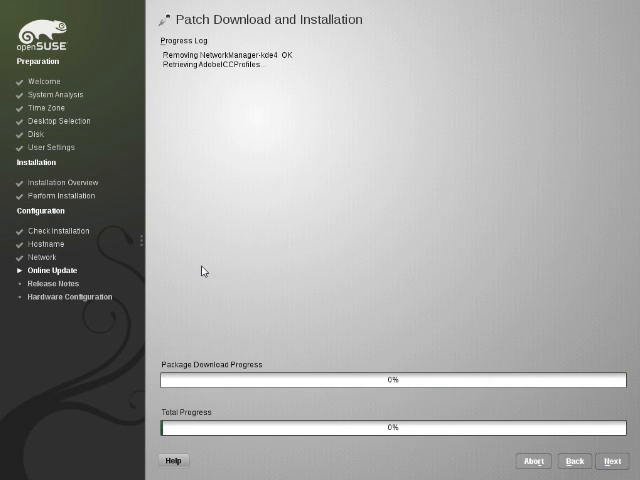